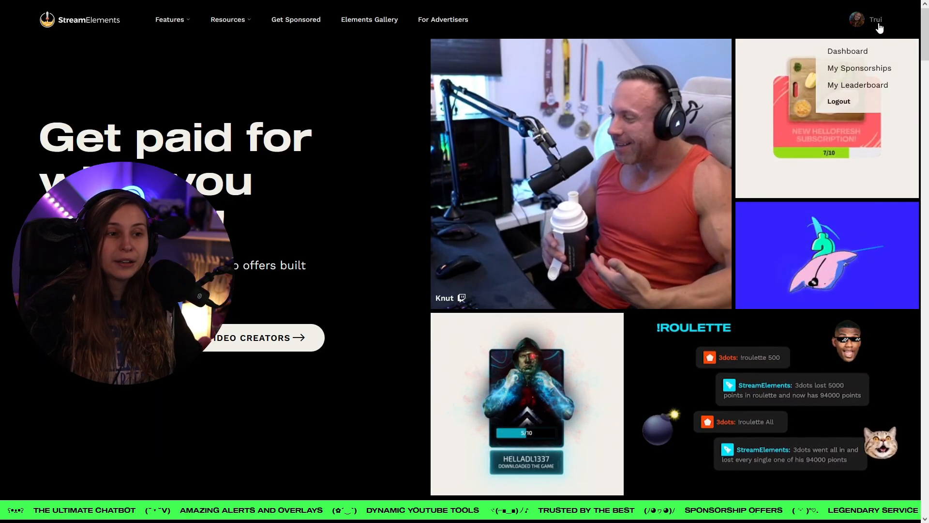
Step: Go from the homepage to the dashboard's Chatbot custom commands list
click(848, 51)
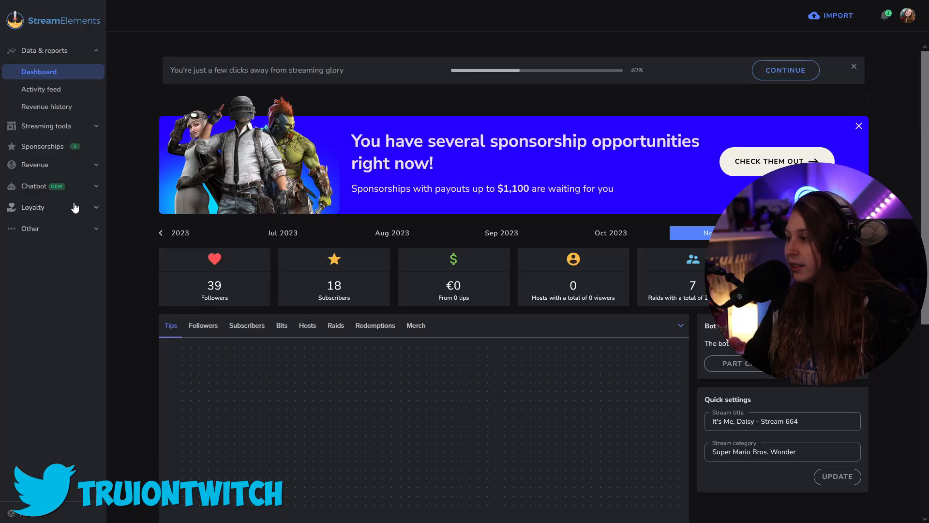
click(34, 185)
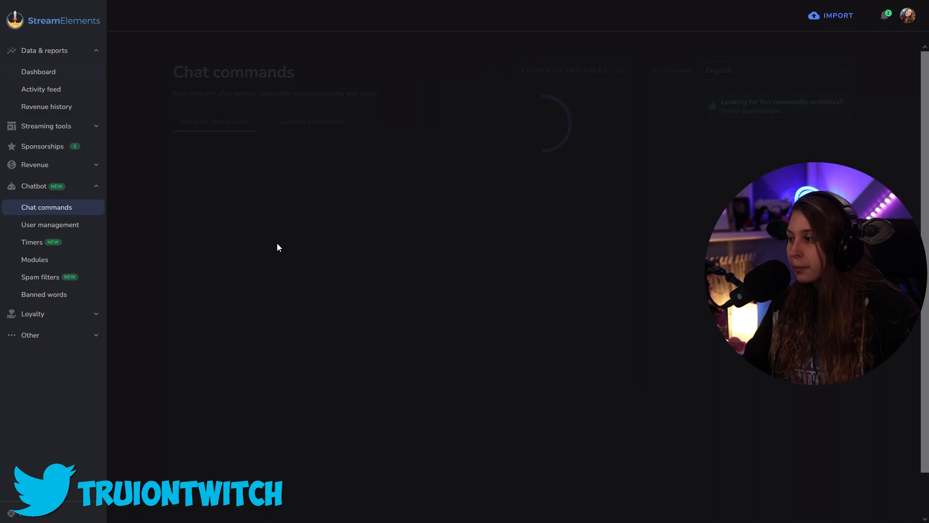
click(312, 122)
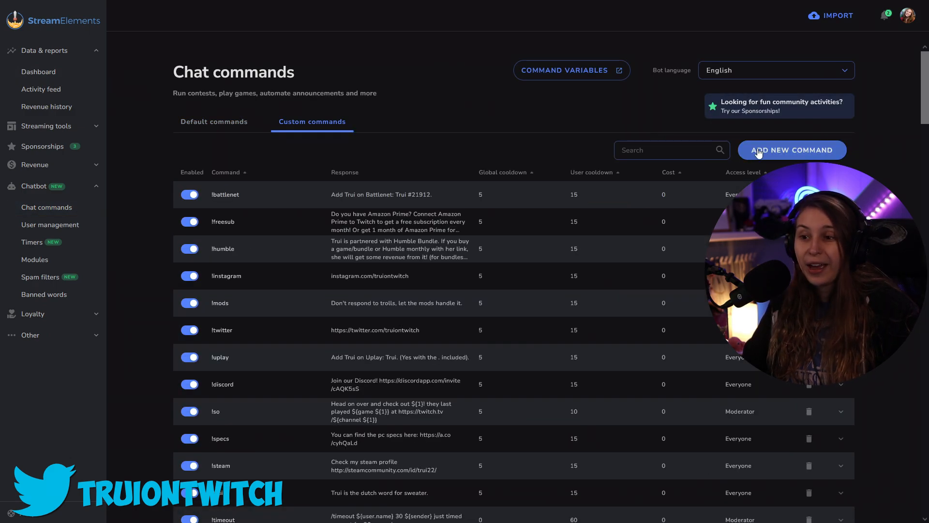
Step: Start a new custom command from scratch after glancing at the templates
click(792, 149)
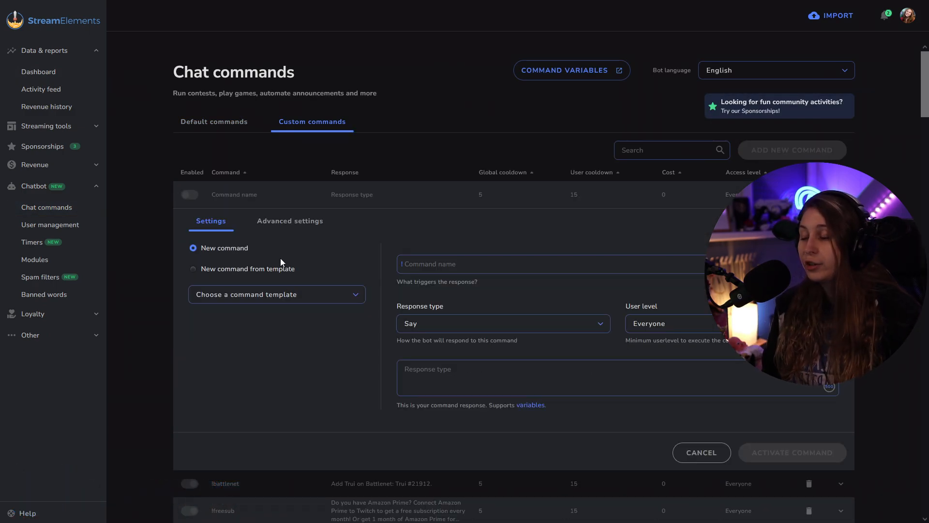
click(194, 269)
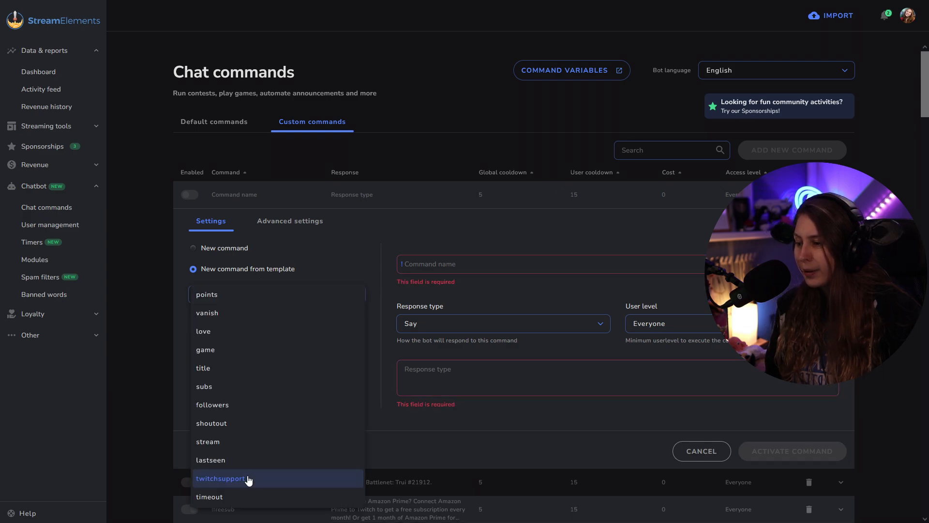
mouse_move(226, 249)
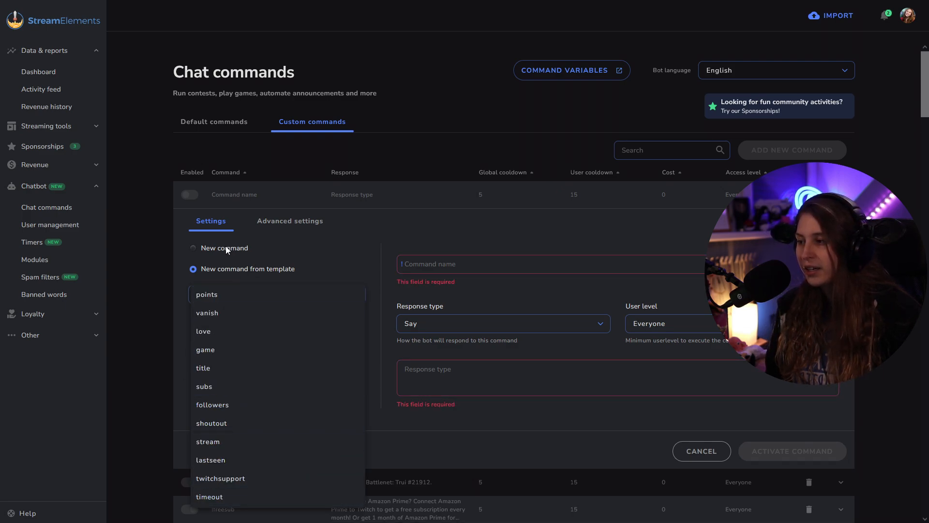
click(194, 248)
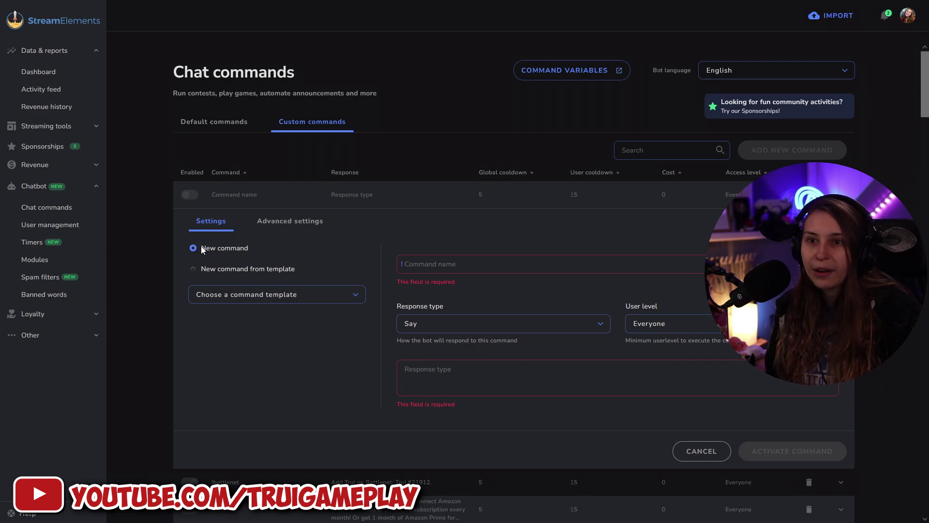
Step: Name the command lurk2 and keep the Say response type after reviewing the options
click(551, 264)
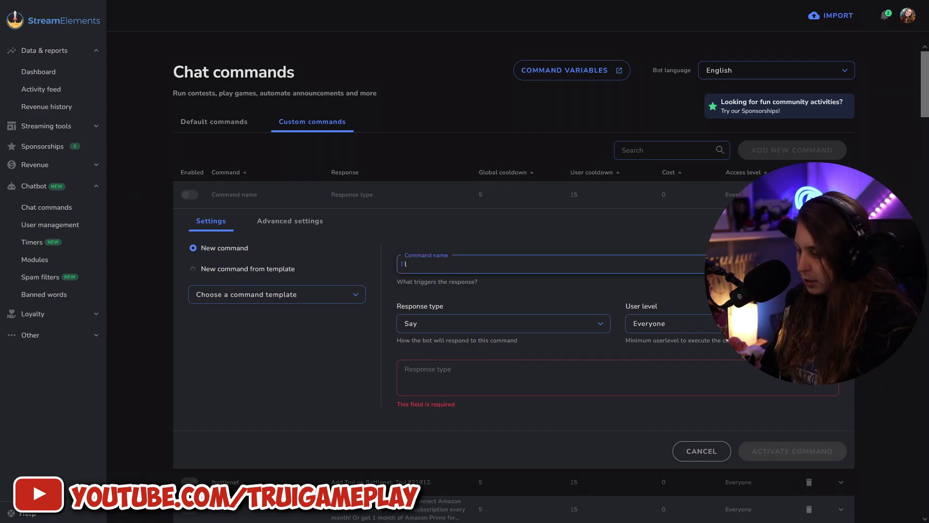
text(lurk)
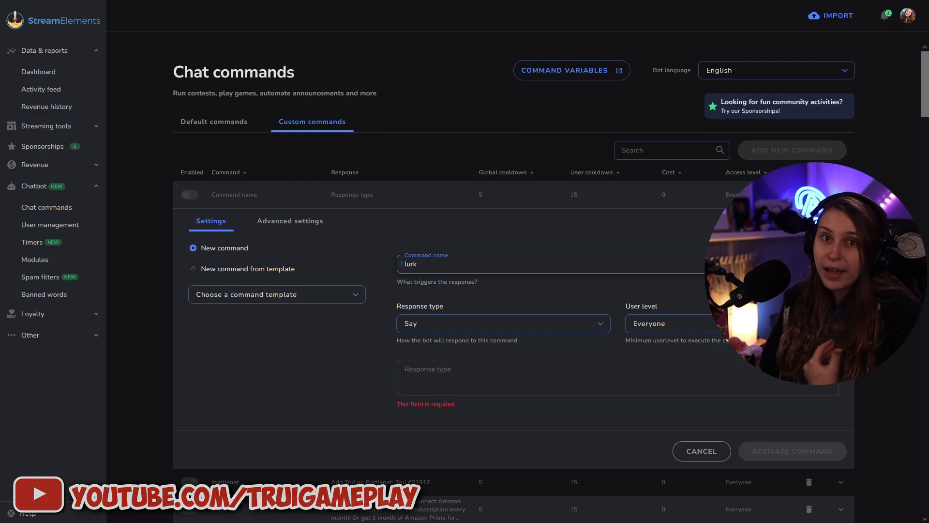
text(2)
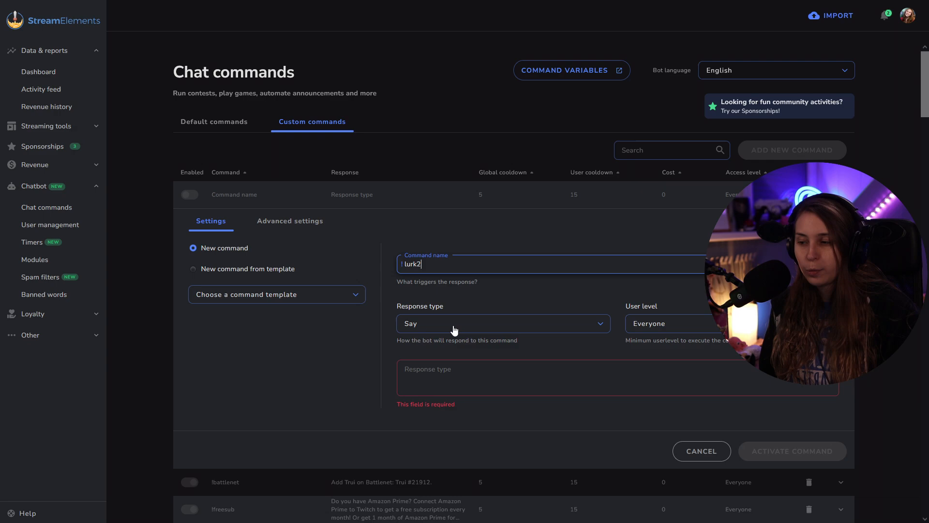
click(502, 324)
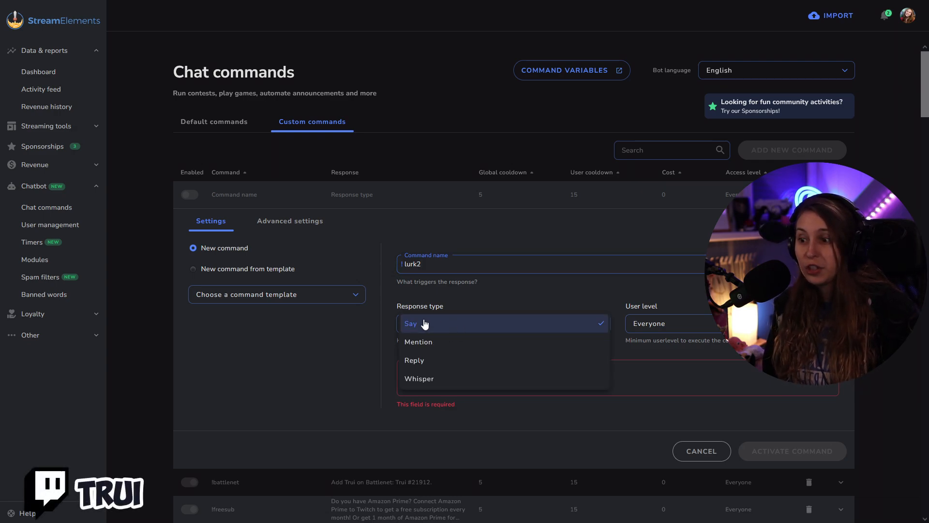
mouse_move(433, 345)
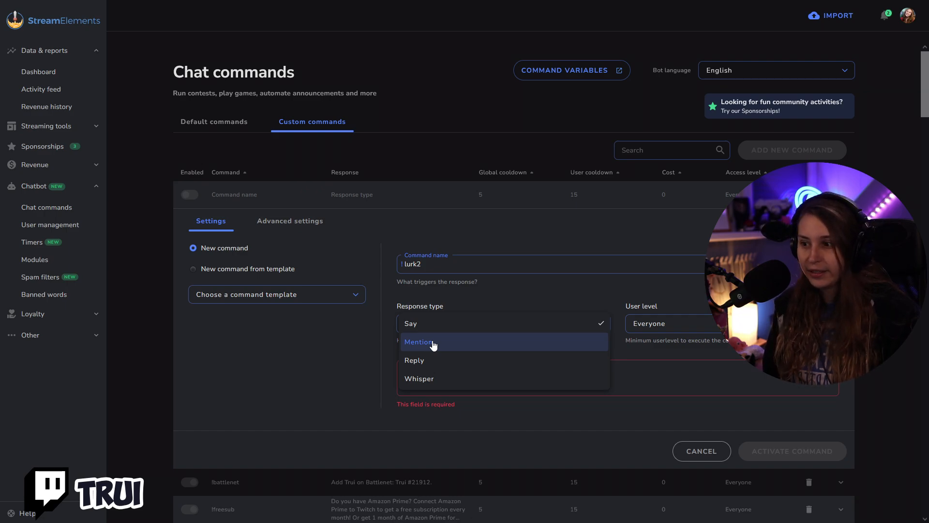
mouse_move(422, 360)
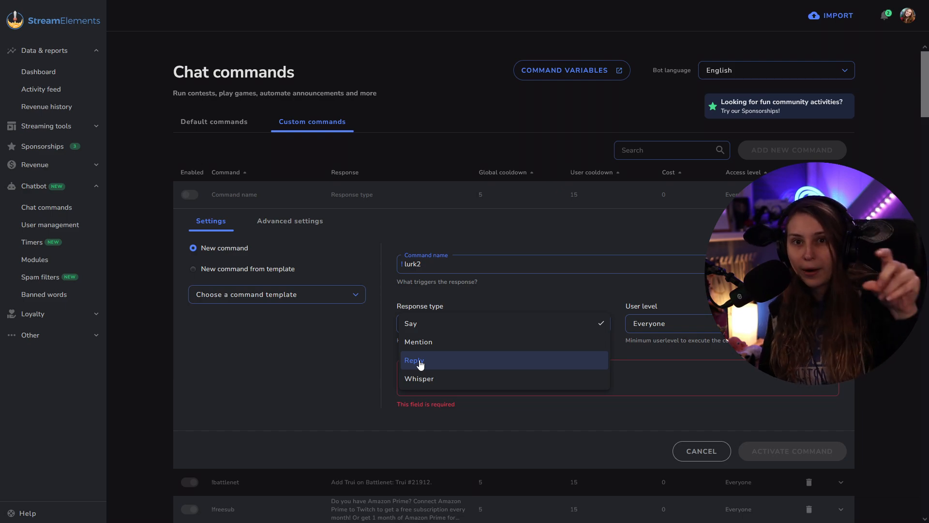
mouse_move(420, 379)
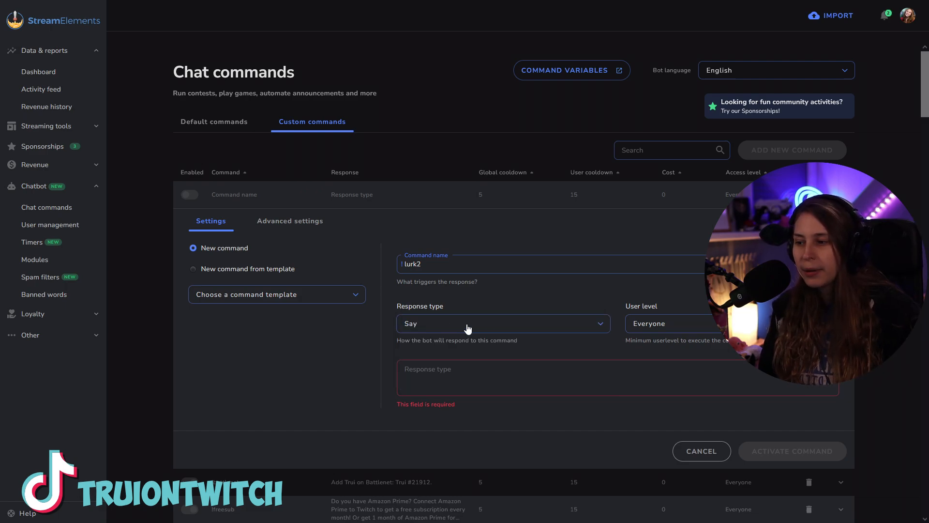
mouse_move(669, 333)
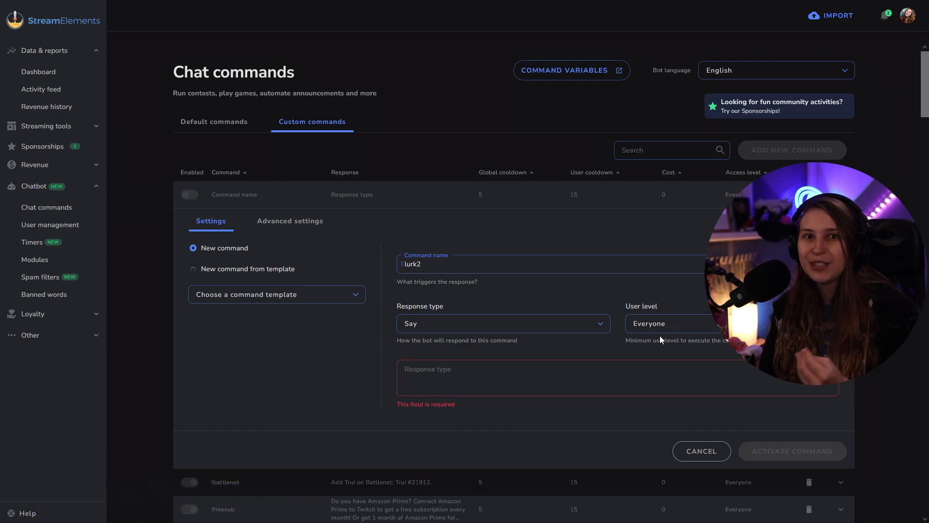
click(676, 324)
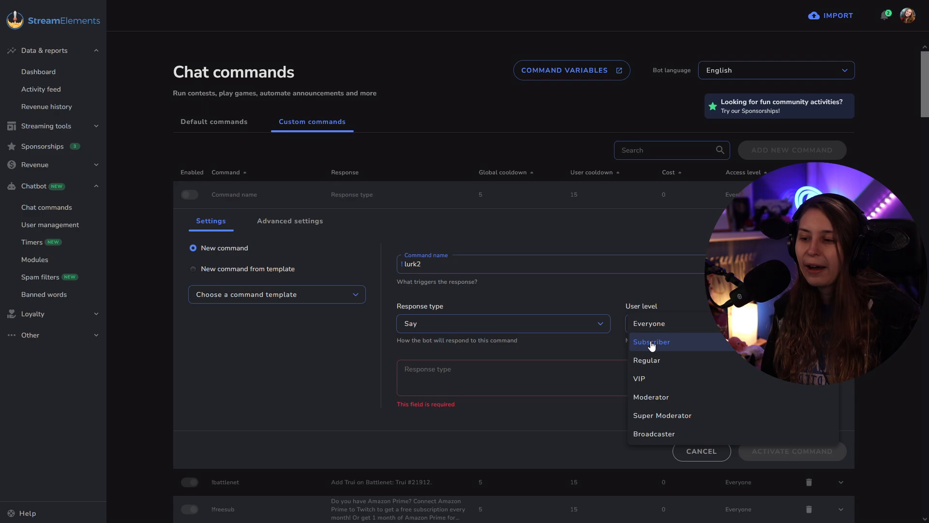
mouse_move(651, 397)
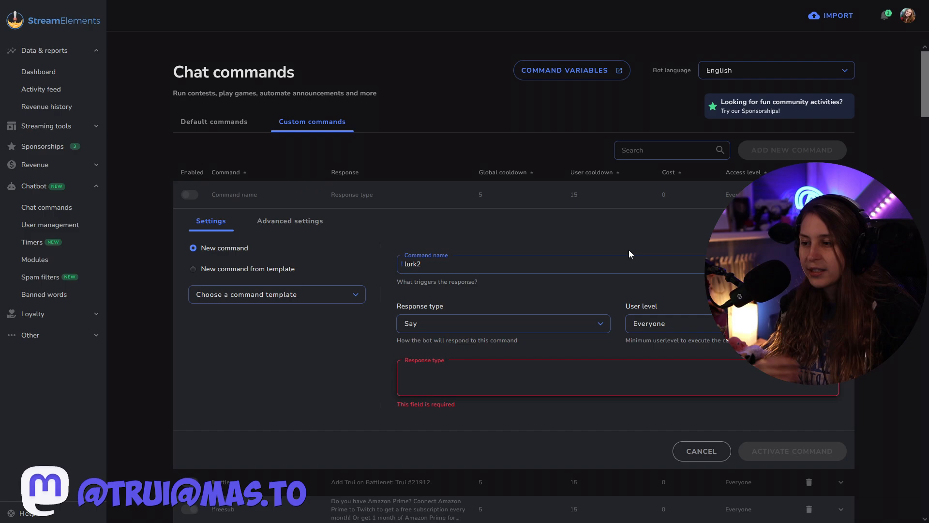
Step: Write the response text "Have a nice lurk!"
text(Have a nice)
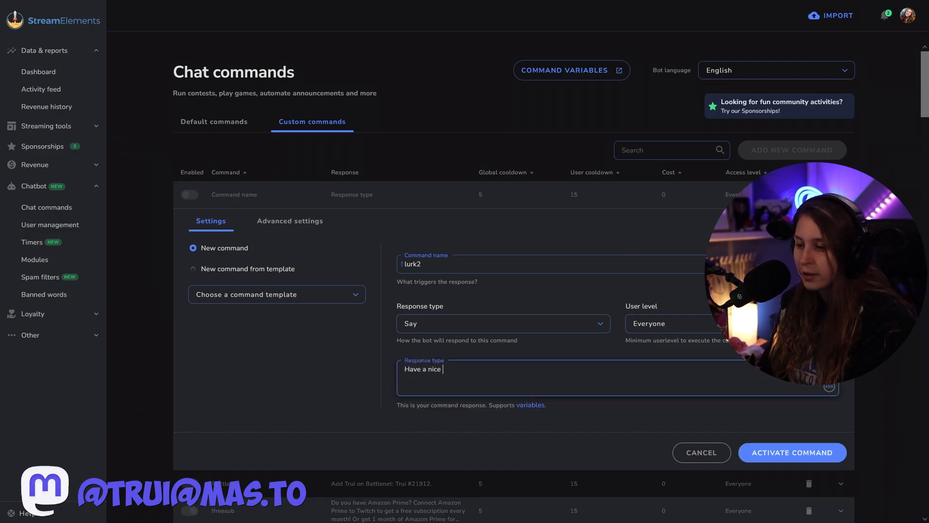
text(lurk!)
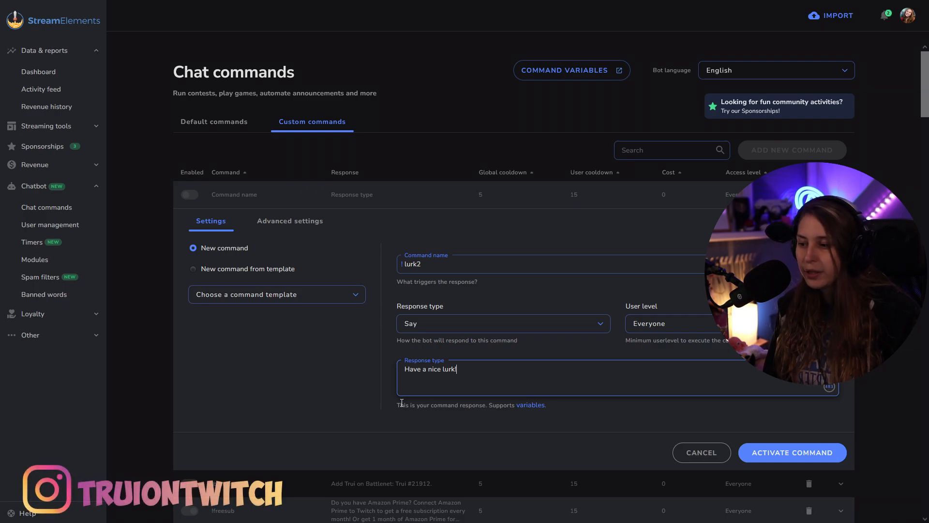
mouse_move(530, 414)
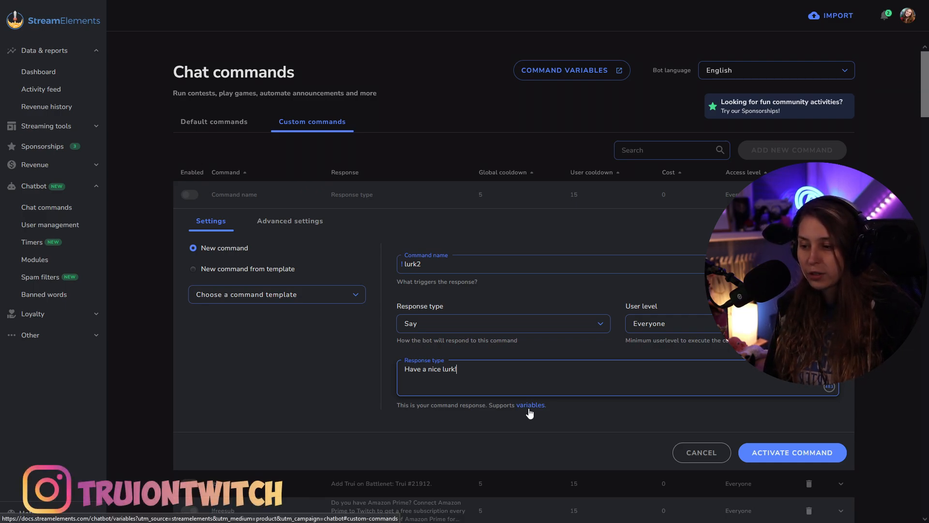
Step: Look up the command variables documentation from the link under the response field
click(530, 405)
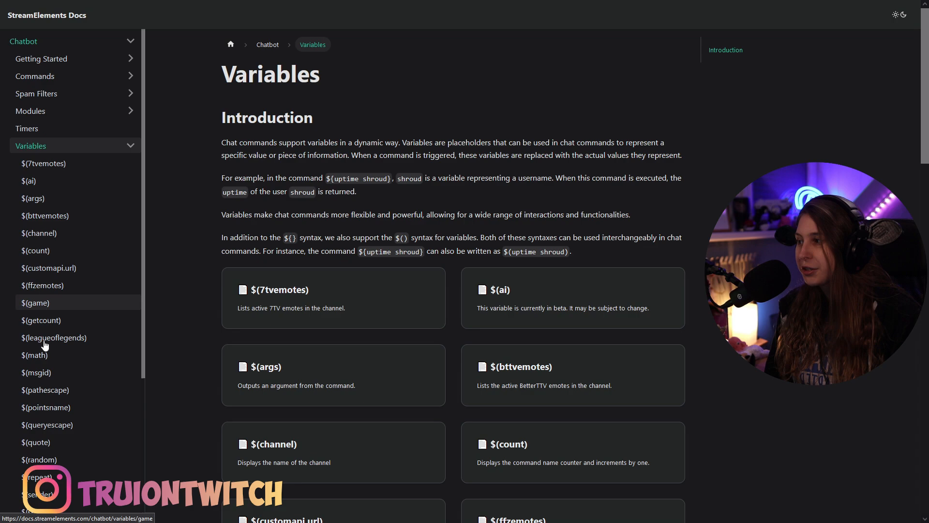
scroll(down, 3)
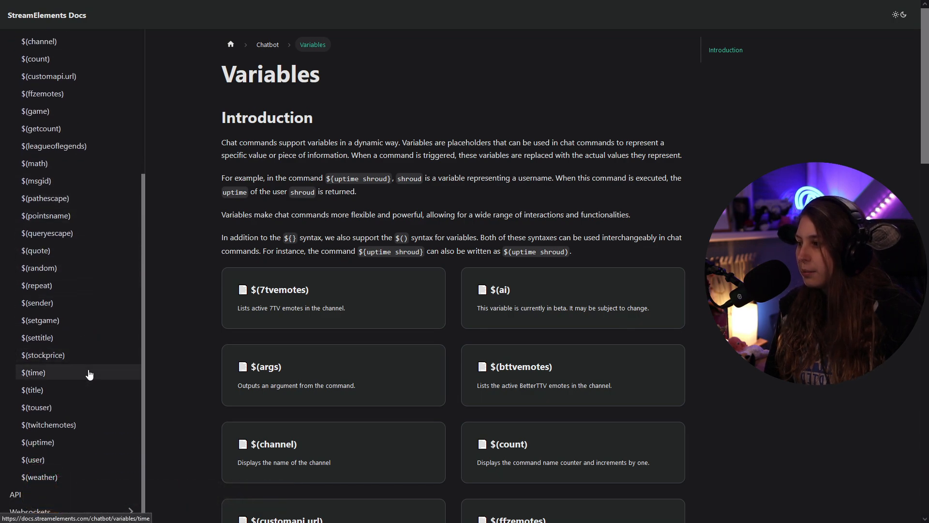
scroll(up, 3)
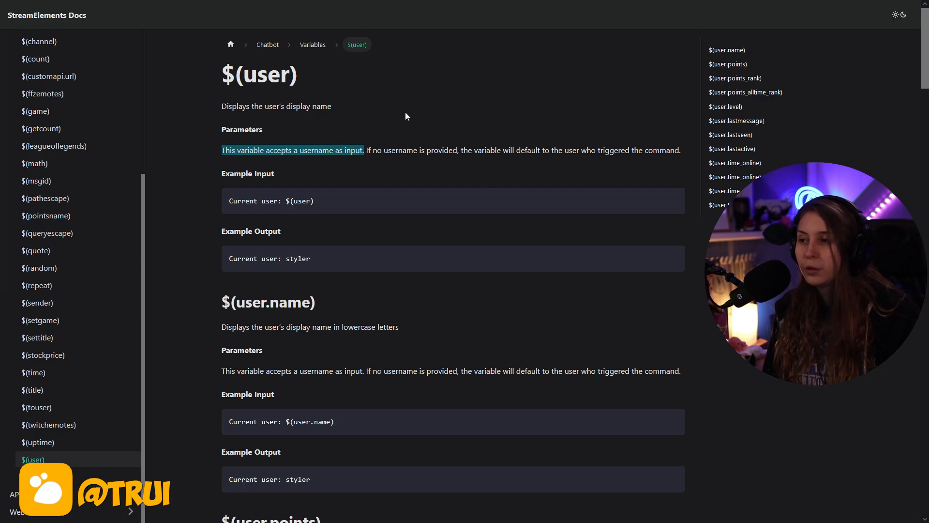
mouse_move(485, 126)
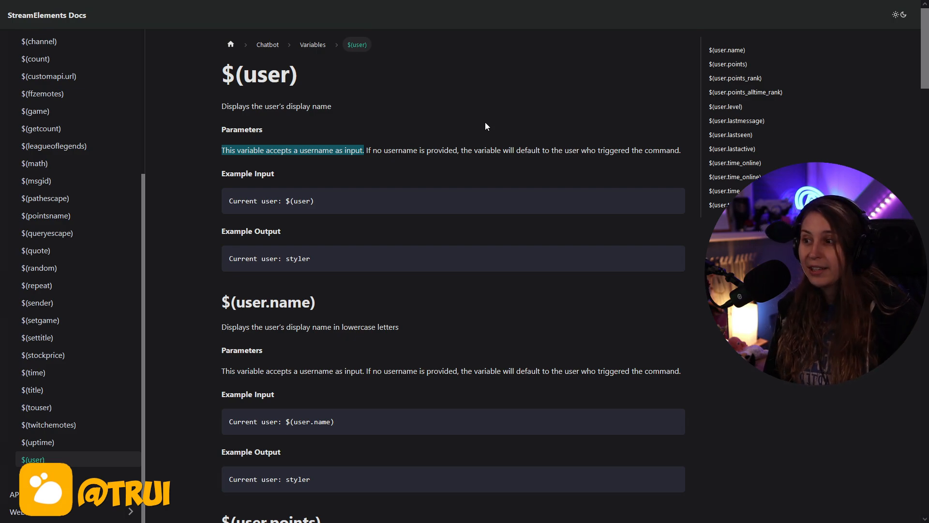
Step: Read the $(user) variable page, then return to the lurk2 command form
click(419, 150)
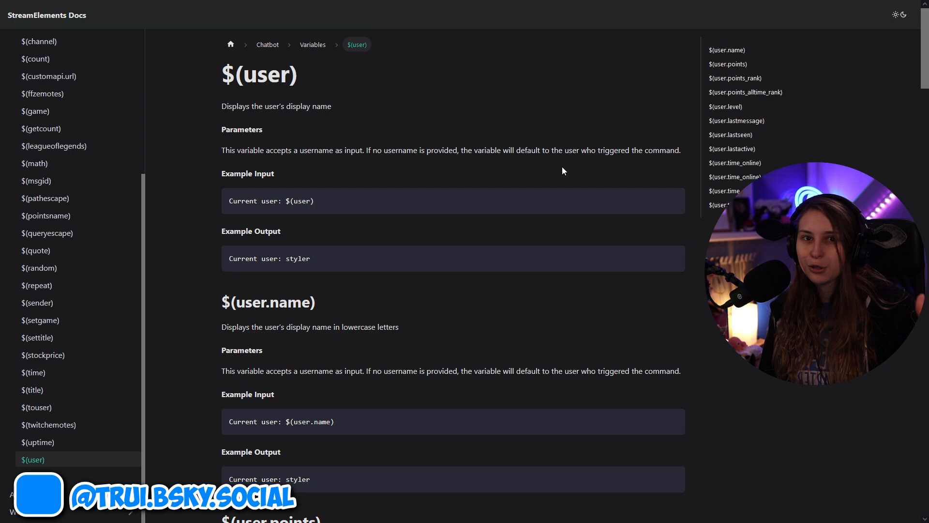
scroll(down, 3)
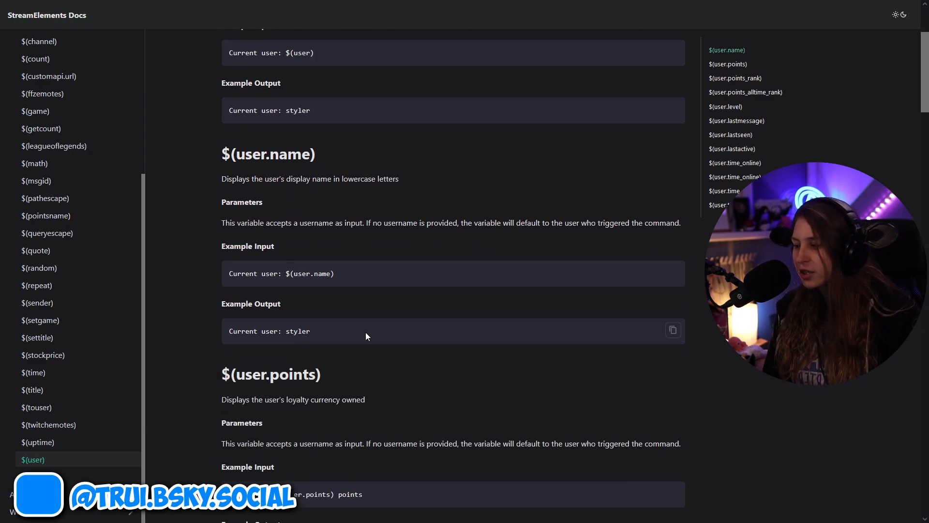
scroll(down, 3)
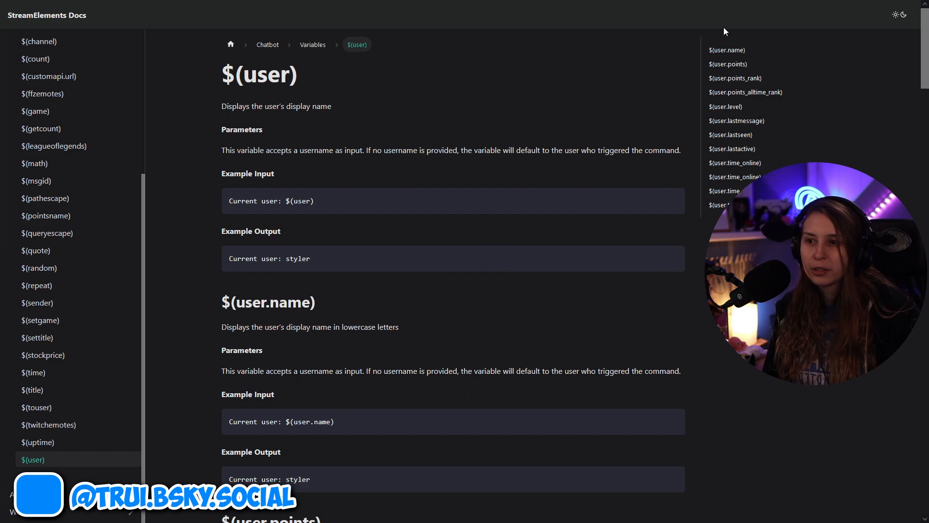
mouse_move(263, 107)
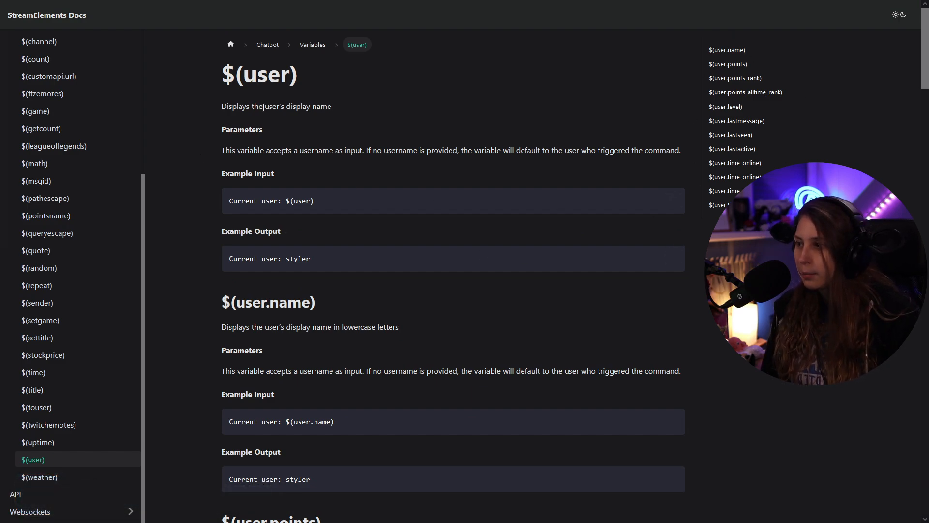
double_click(259, 75)
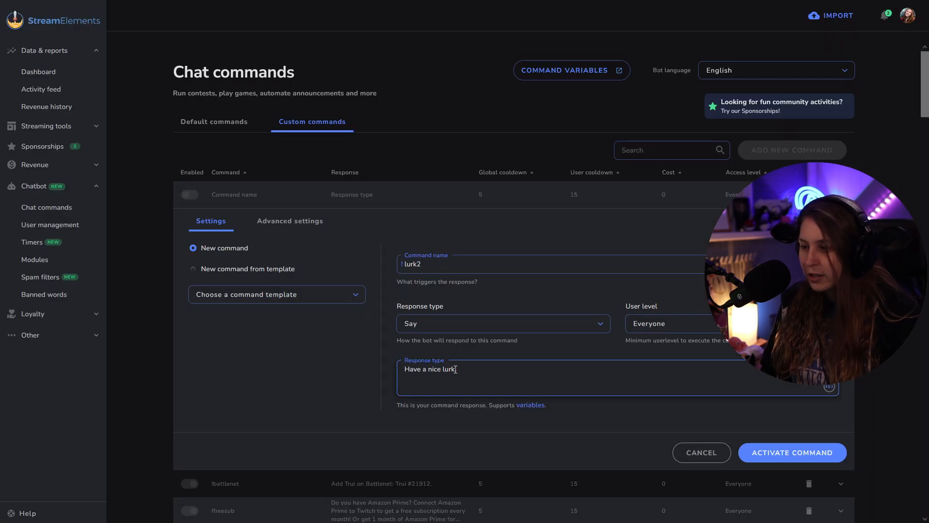
Step: Extend the response to "Have a nice lurk $(user)!" and move to advanced settings
text($(user)!)
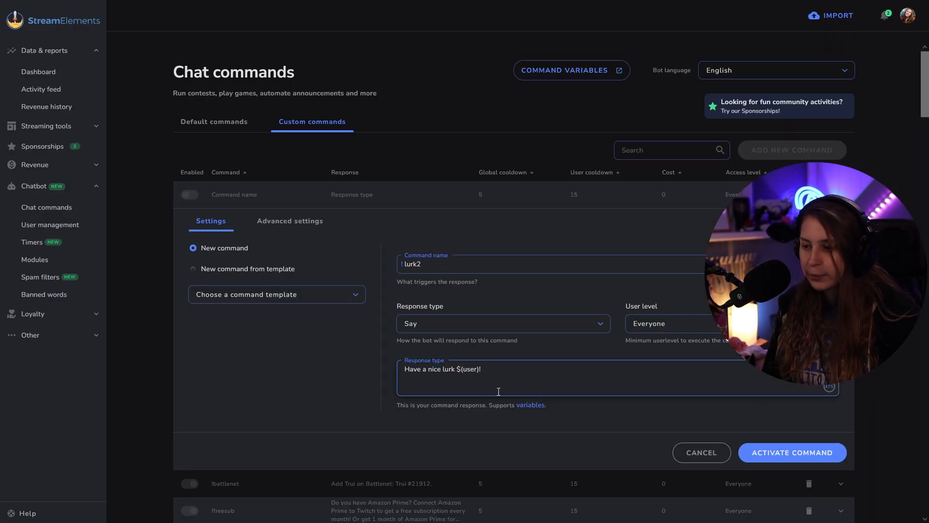
triple_click(439, 369)
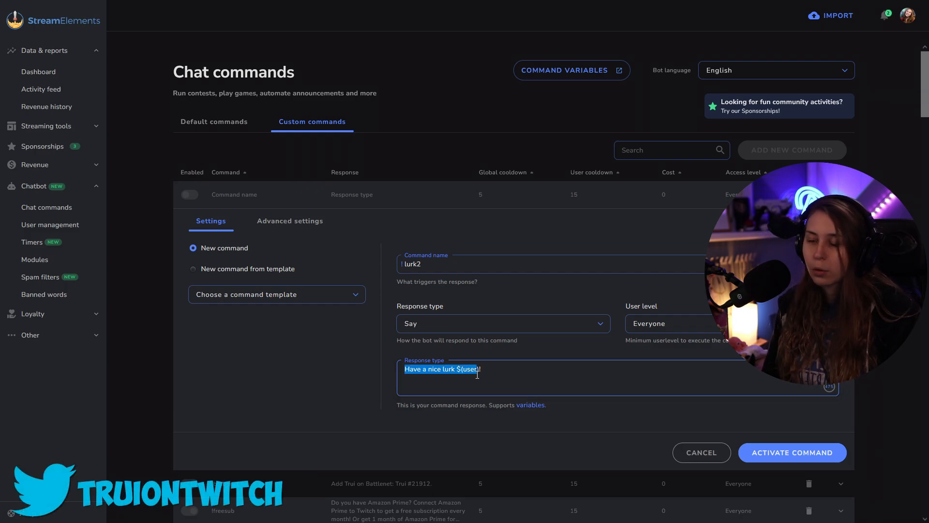
click(290, 221)
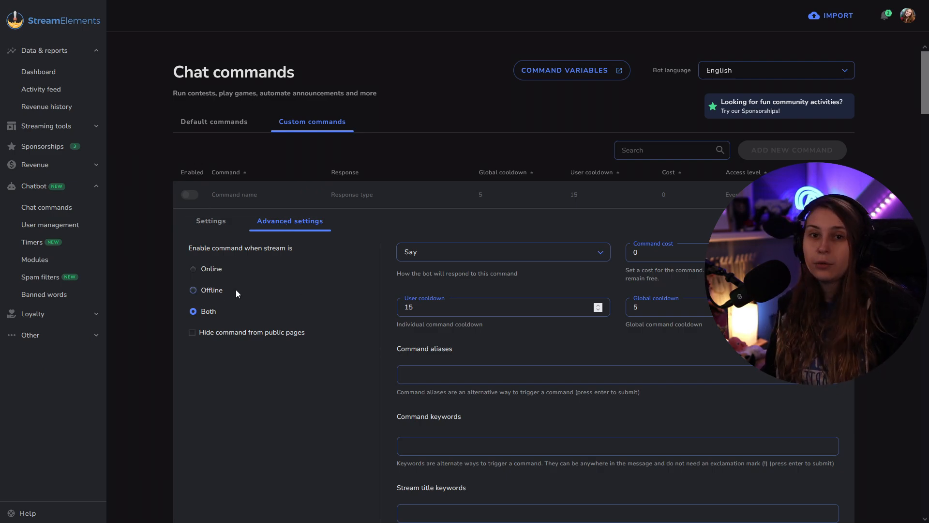
mouse_move(218, 266)
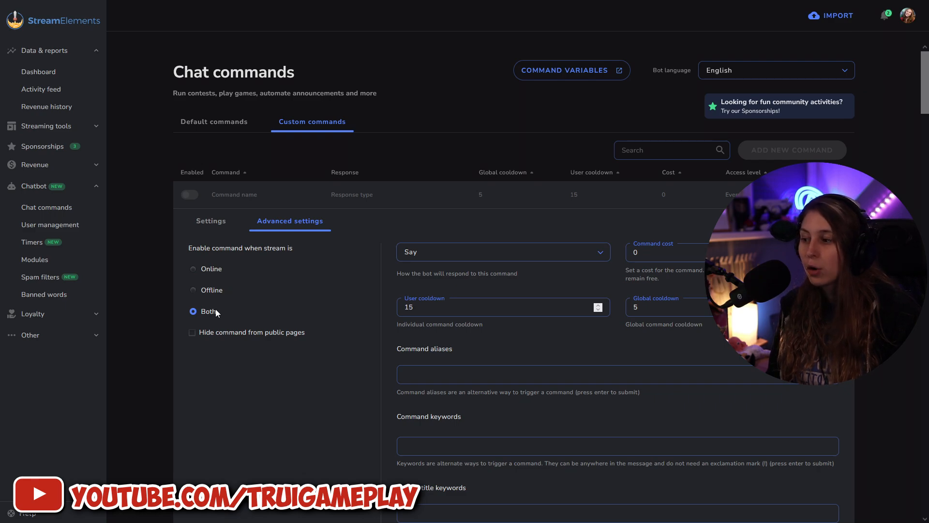
mouse_move(249, 347)
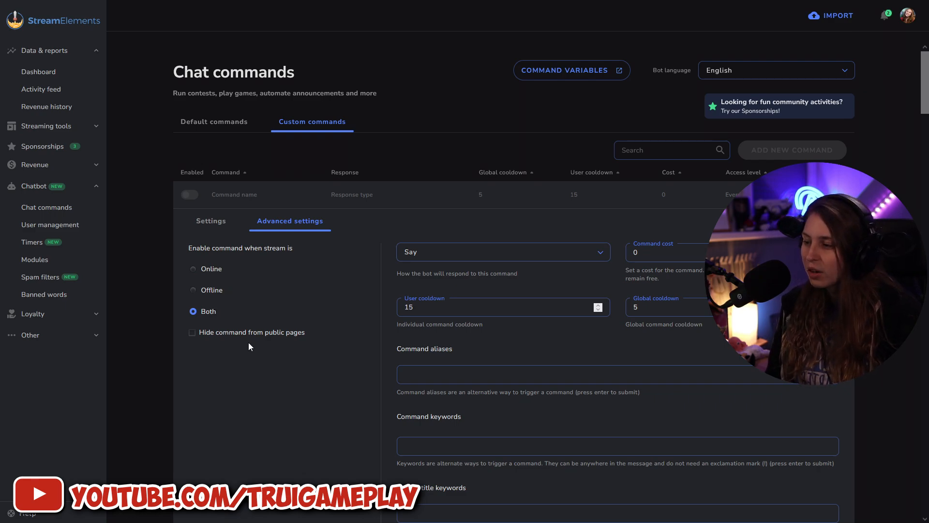
mouse_move(240, 343)
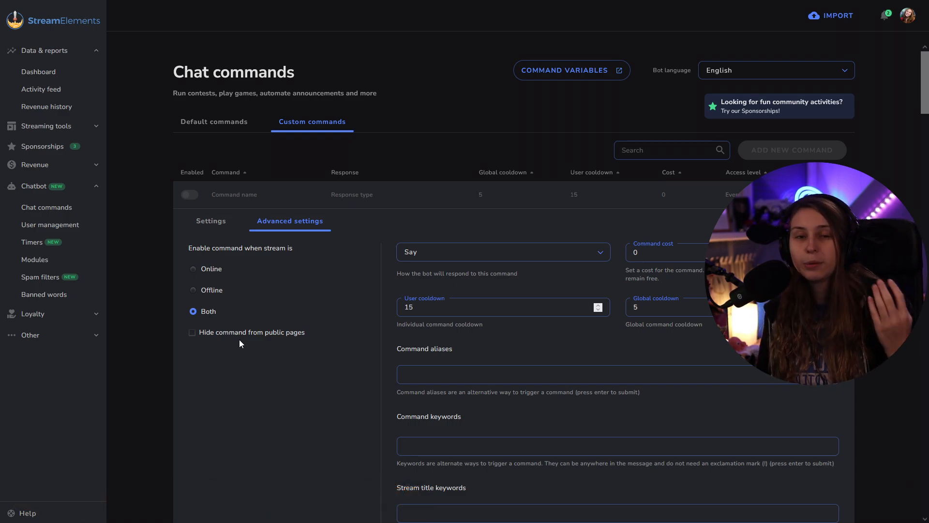
click(502, 251)
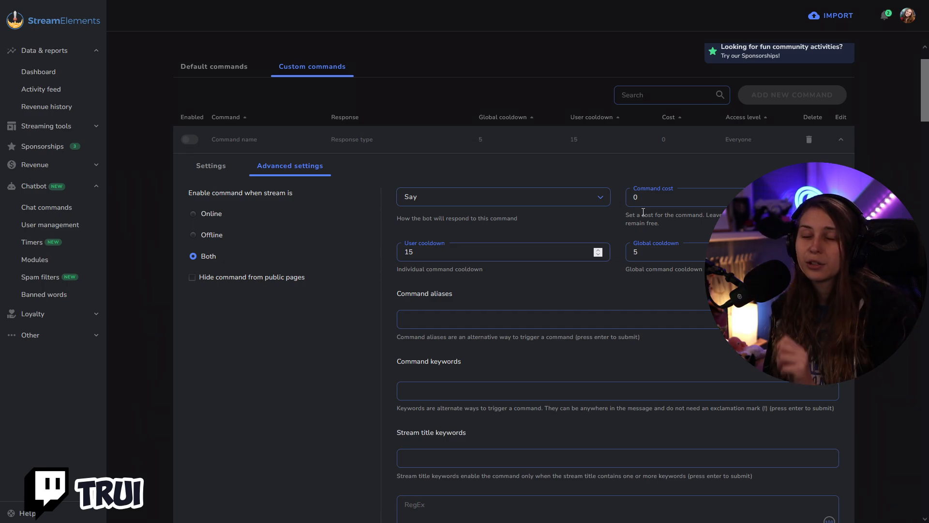
mouse_move(688, 213)
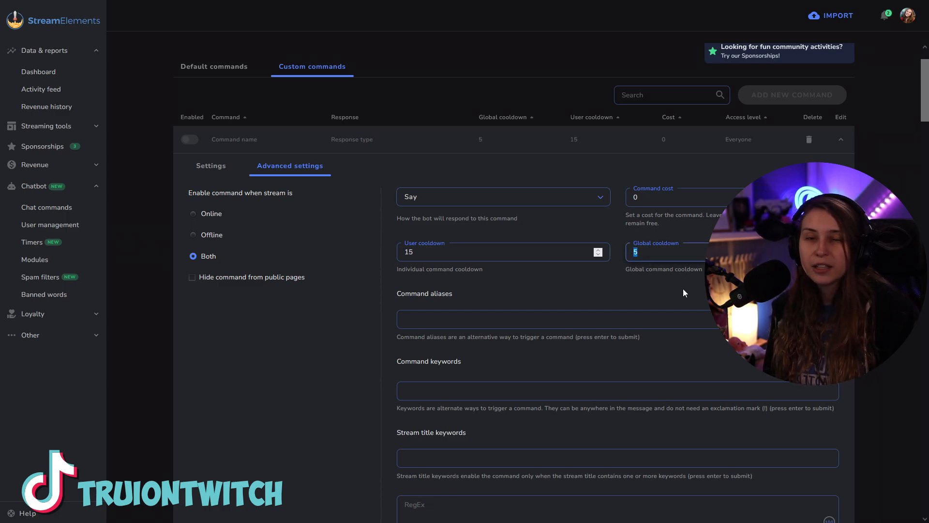
mouse_move(642, 268)
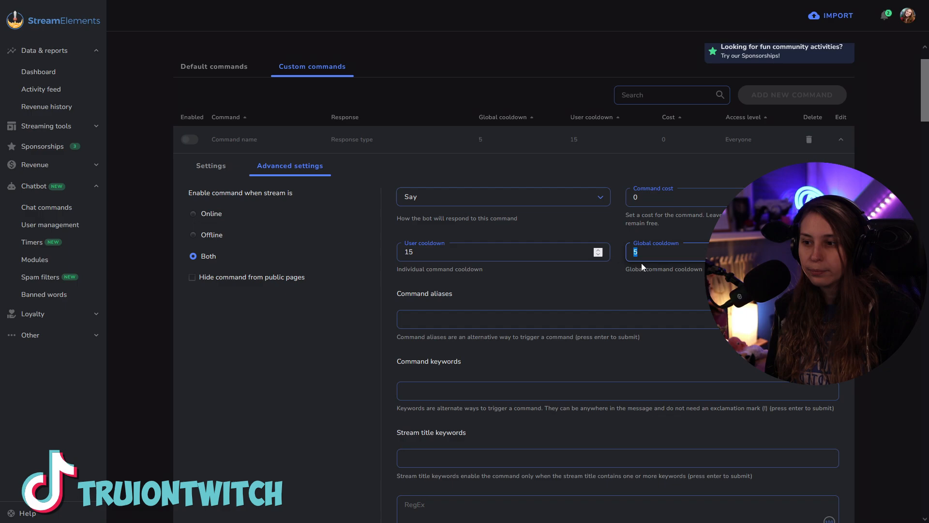
Step: Set the global cooldown to 0, leaving user cooldown 15 and cost 0
text(0)
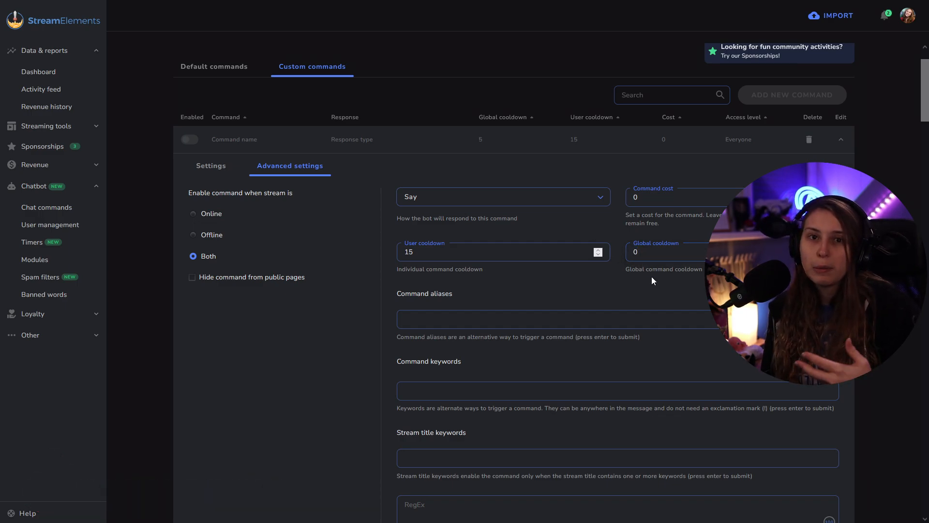
mouse_move(448, 271)
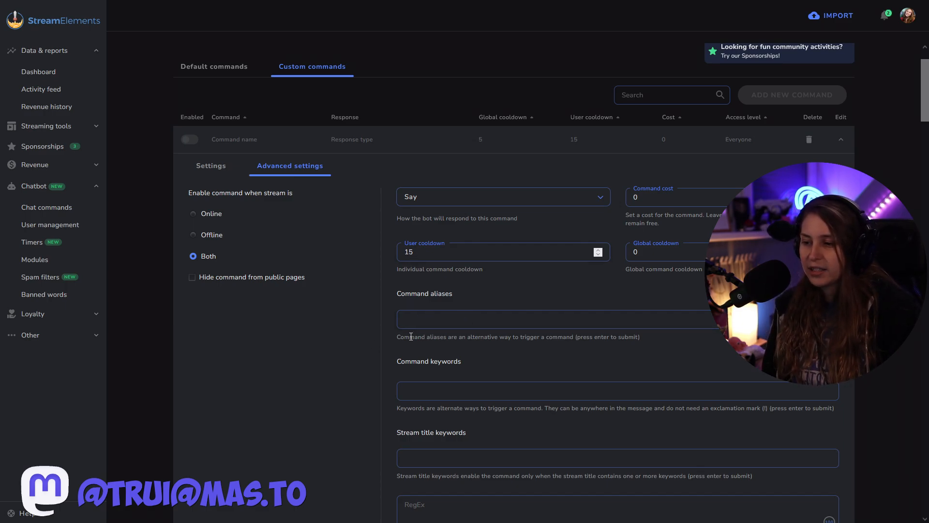
Step: Add the command aliases Gone, Leave and Awayfromkeyboard
scroll(down, 3)
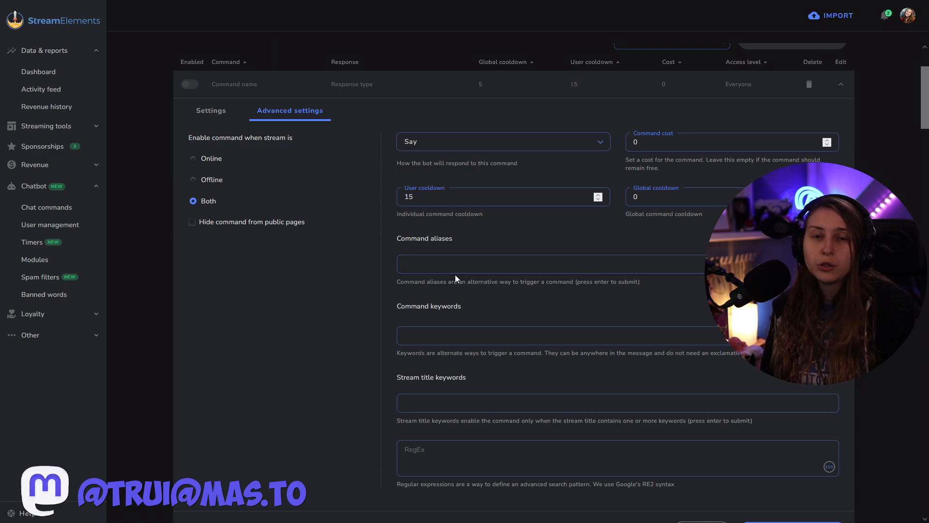
text(Gone)
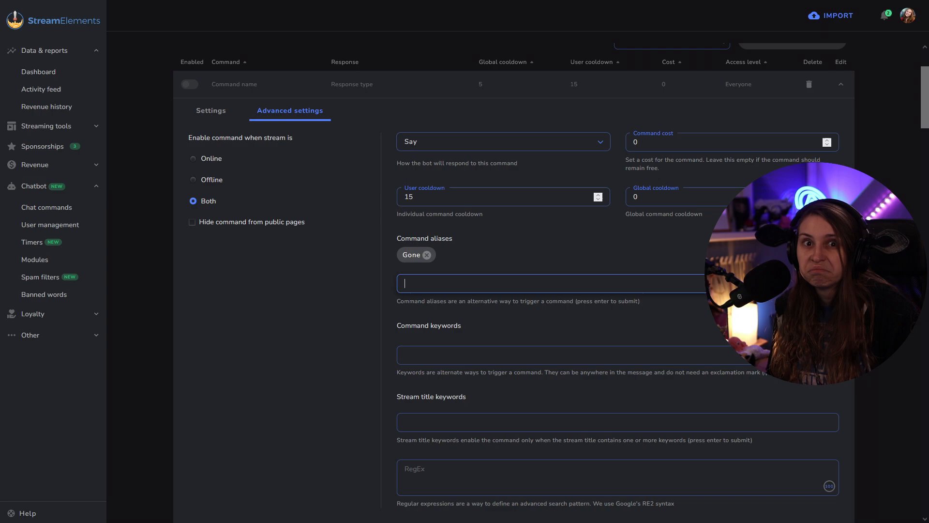
key(Enter)
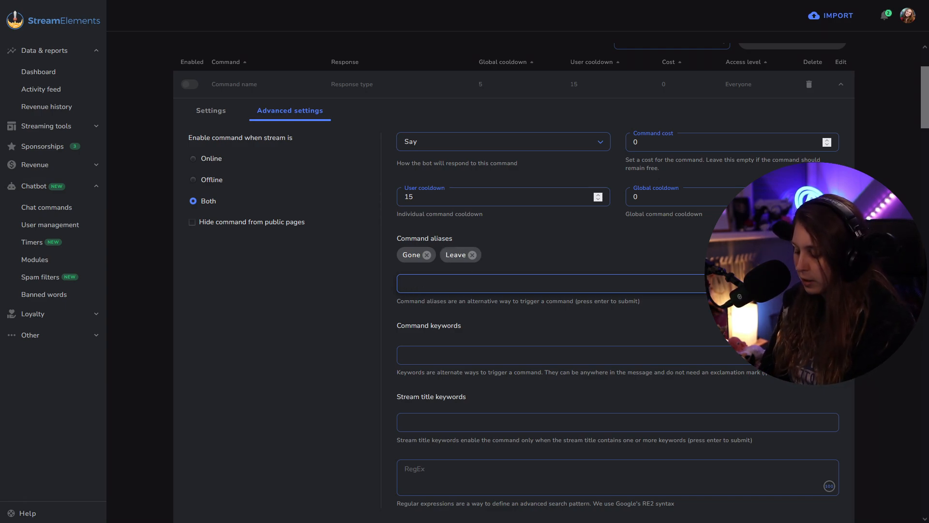
text(Outo)
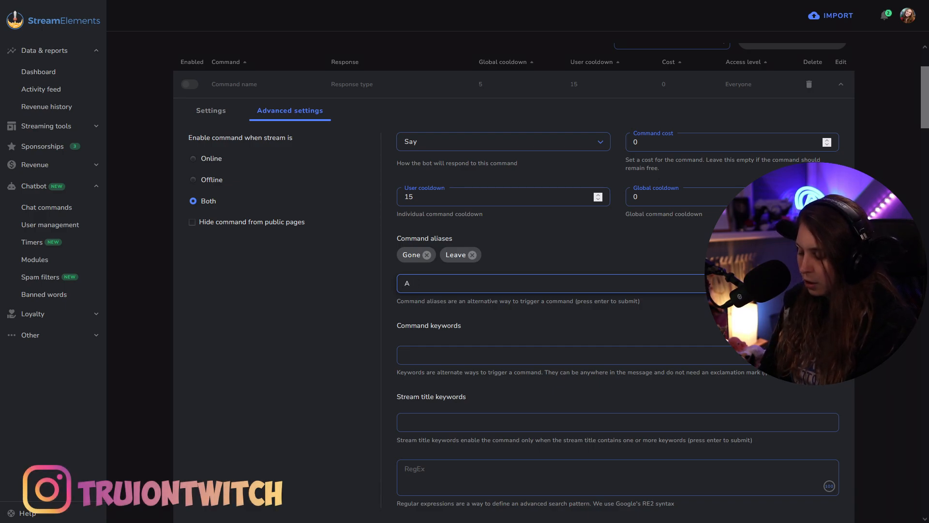
text(wayfromkey)
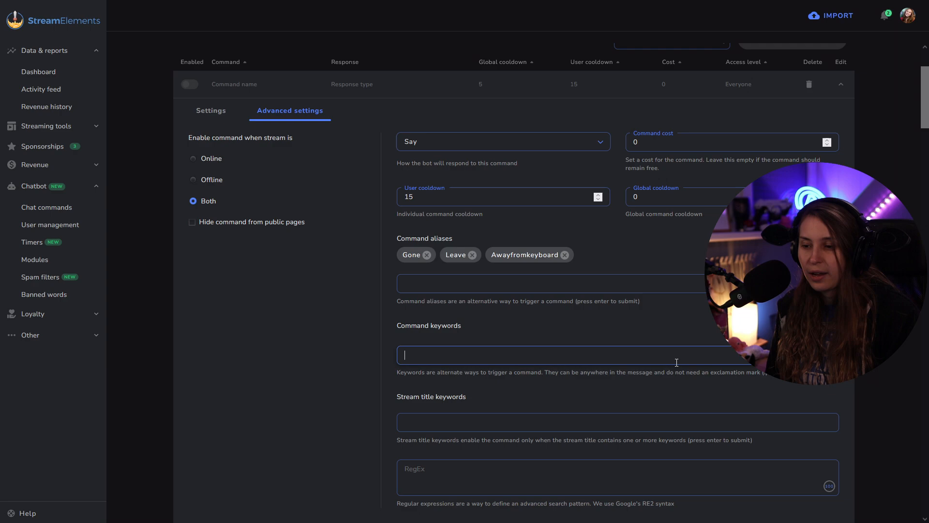
mouse_move(661, 355)
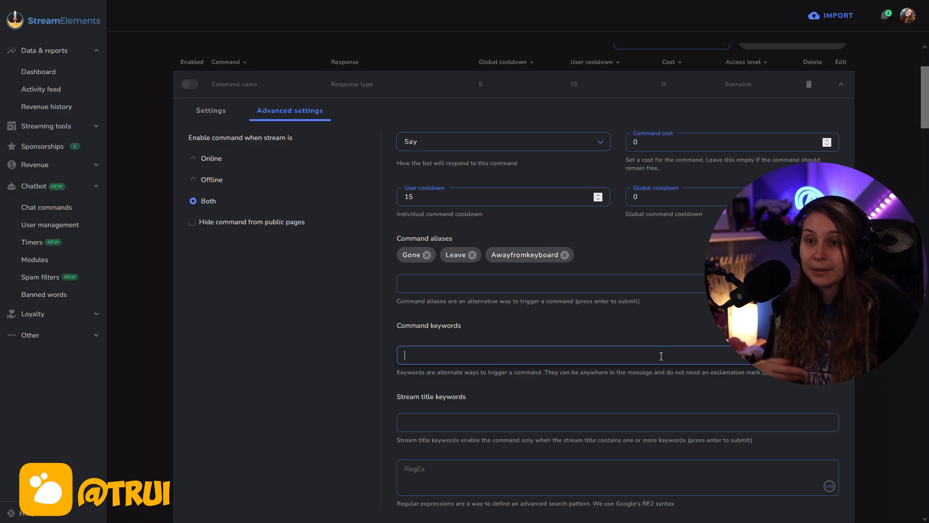
scroll(down, 3)
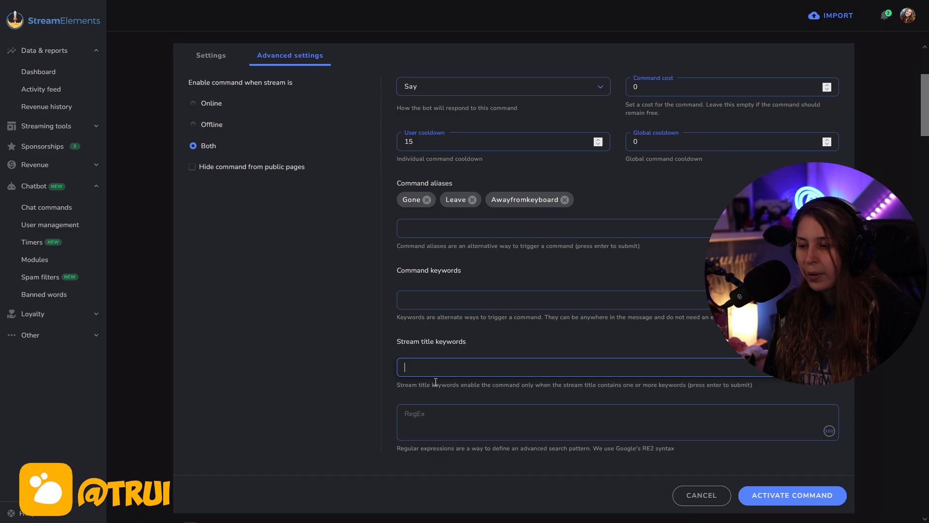
mouse_move(720, 382)
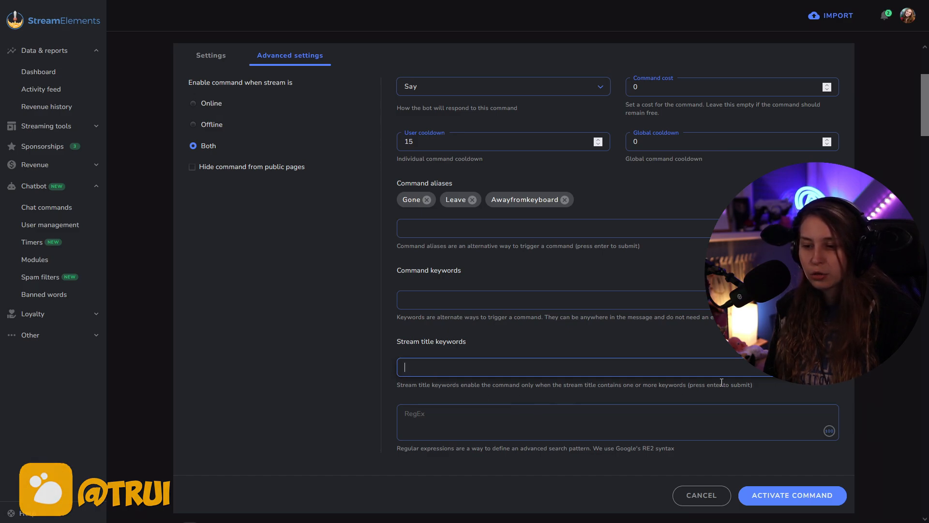
double_click(626, 449)
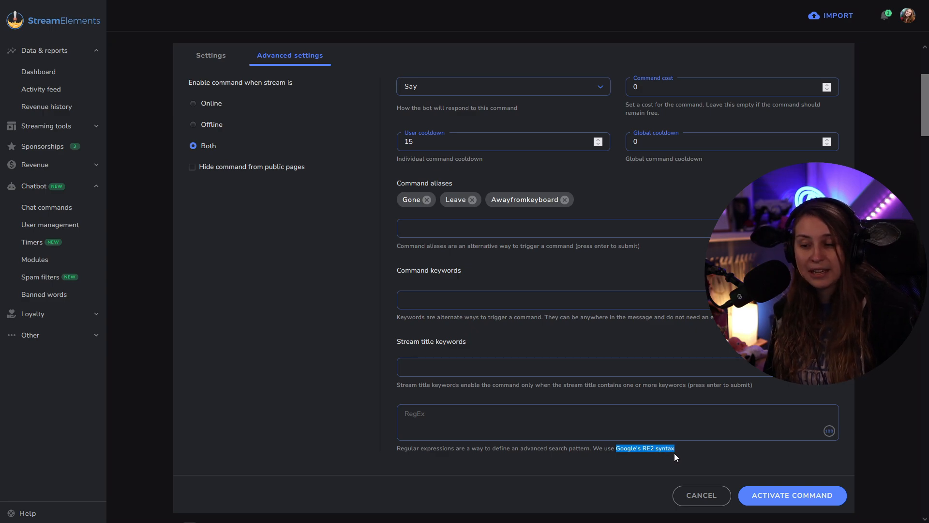
scroll(down, 3)
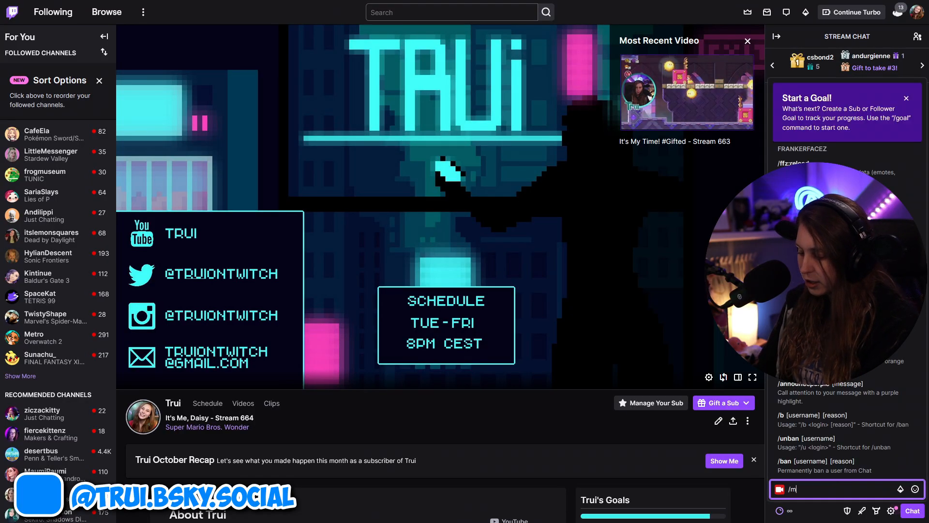
Step: Send /mod streamelements in Twitch chat; it confirms the bot is already a moderator
text(od)
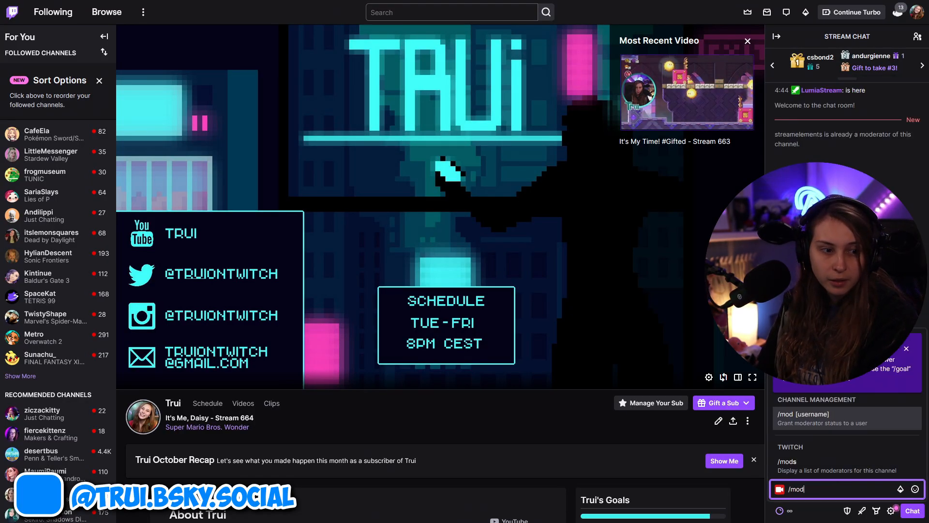
text(streamelement)
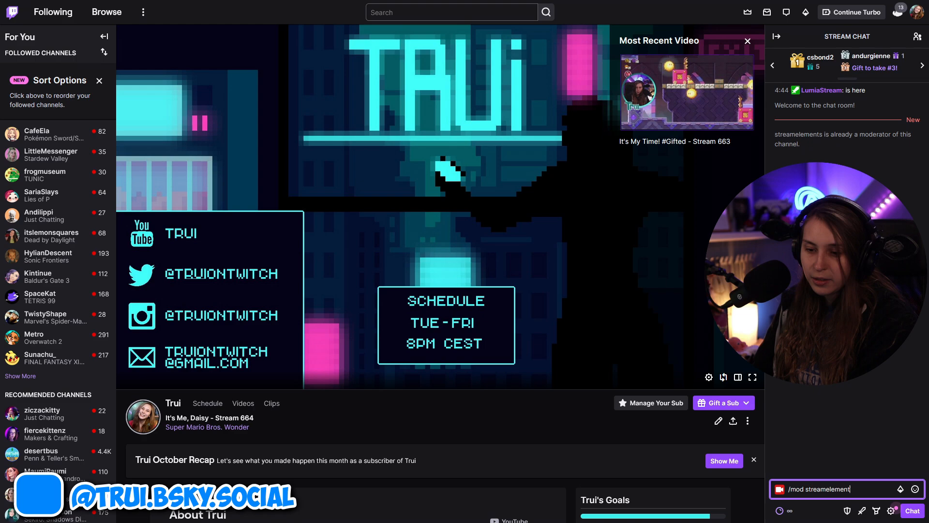
key(Return)
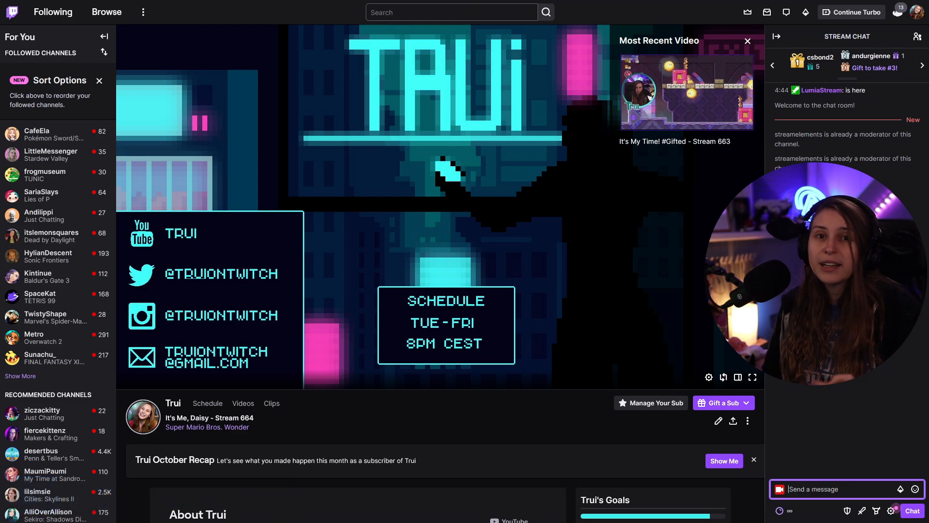